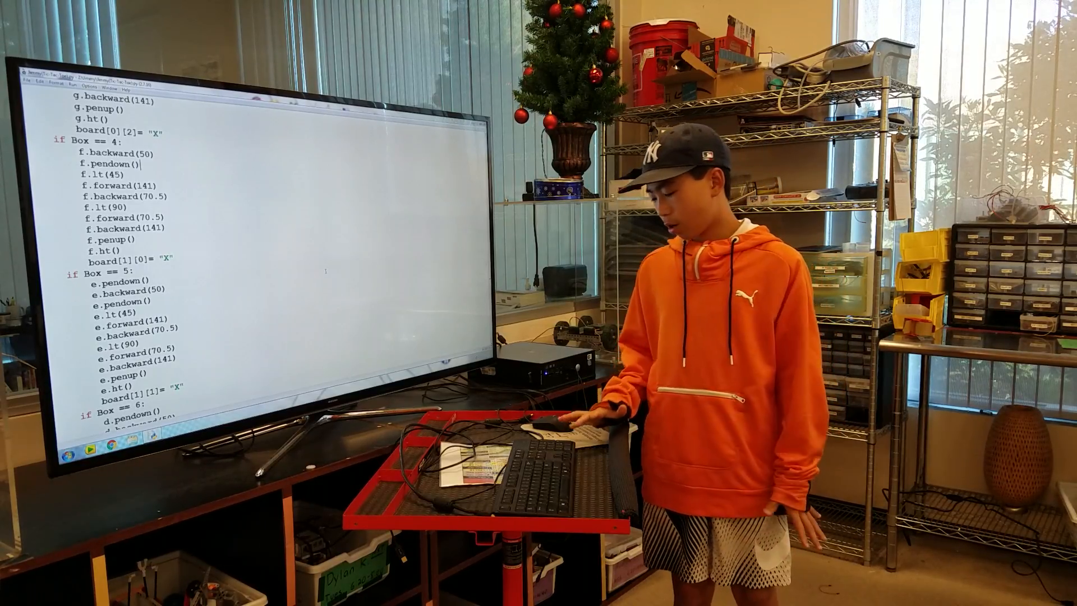
- Scroll the editor from the Player_Turn_O drawing code down to the Wincheck function
{"action": "scroll", "scroll_direction": "down", "scroll_amount": 3}
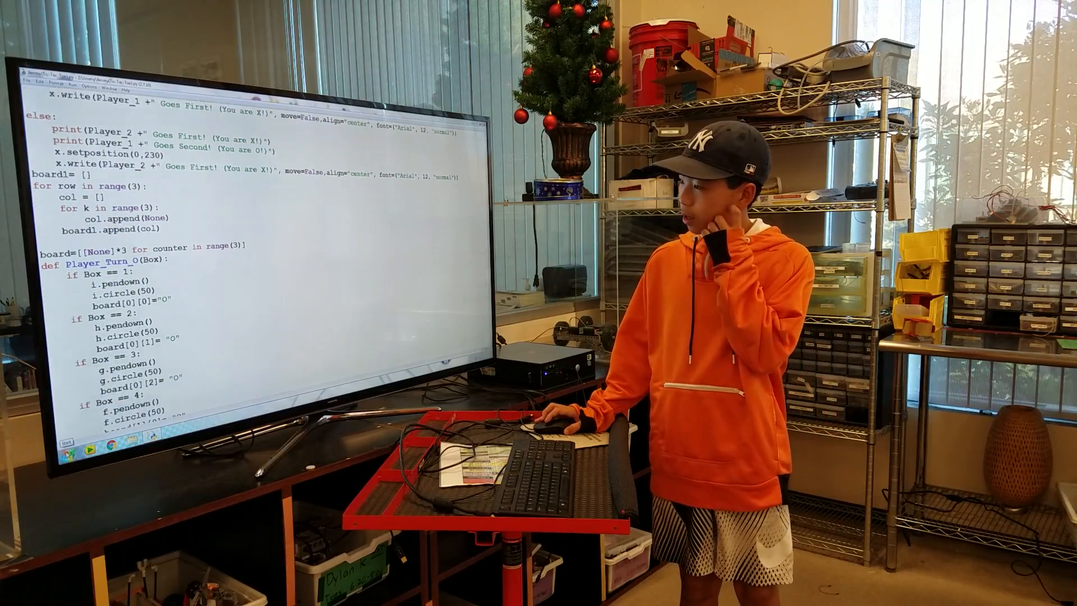
{"action": "scroll", "scroll_direction": "down", "scroll_amount": 3}
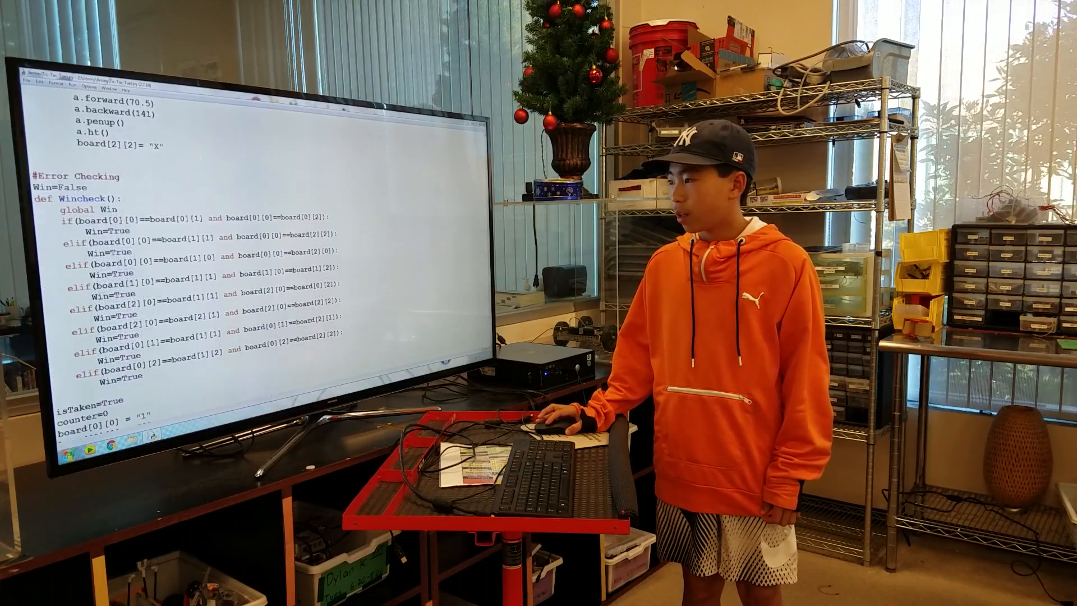
- Scroll further down to the while loop that prompts 'Choose a Box'
{"action": "scroll", "scroll_direction": "down", "scroll_amount": 3}
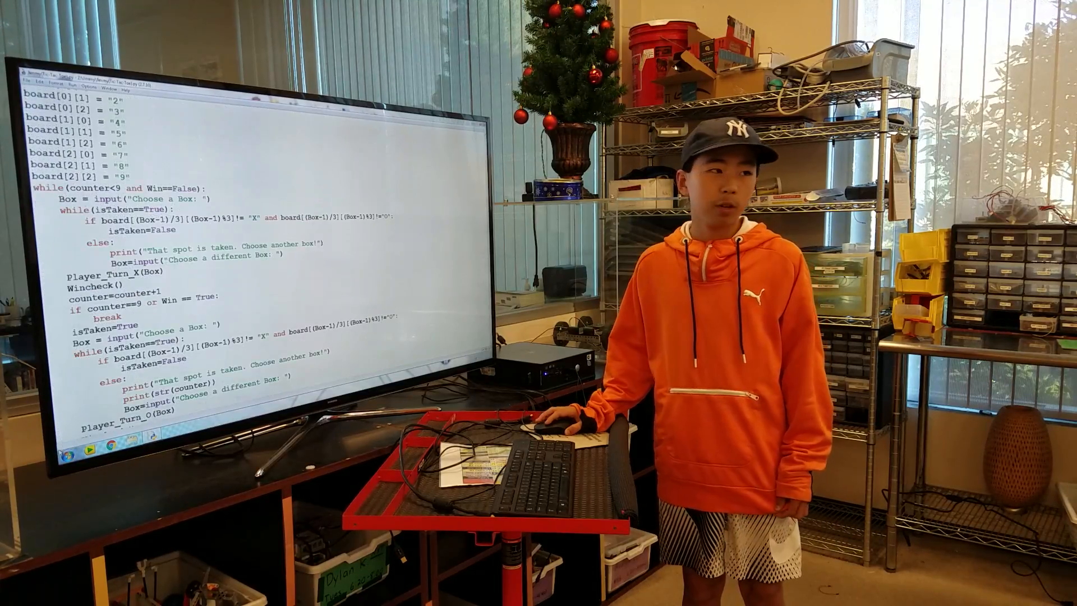
{"action": "scroll", "scroll_direction": "down", "scroll_amount": 3}
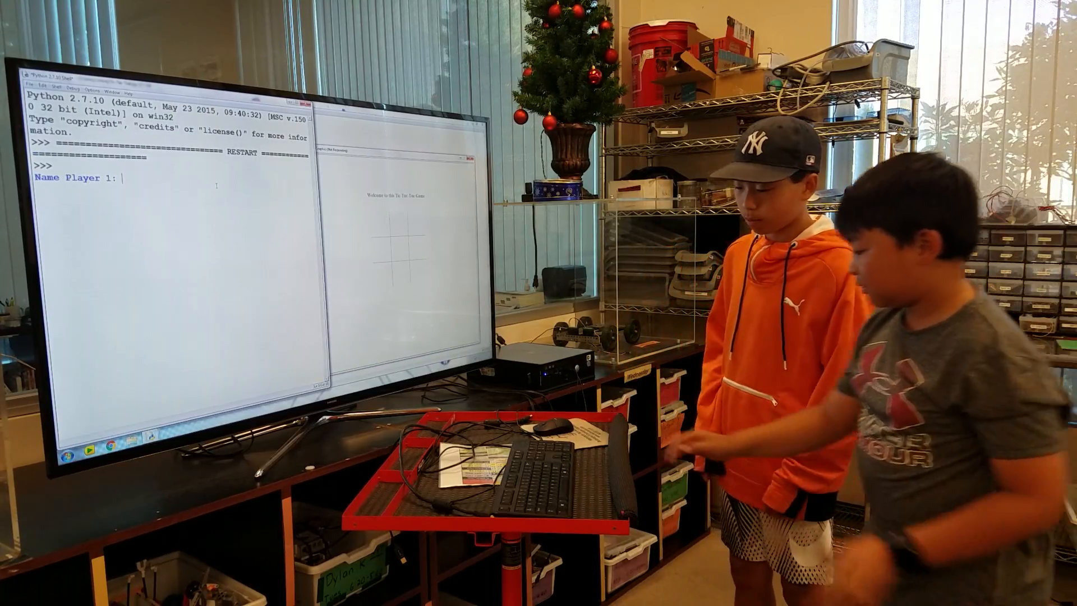
- Name the players 'Turtle' and 'Ji' at the shell prompts to start the game
{"action": "type", "text": "Turtle"}
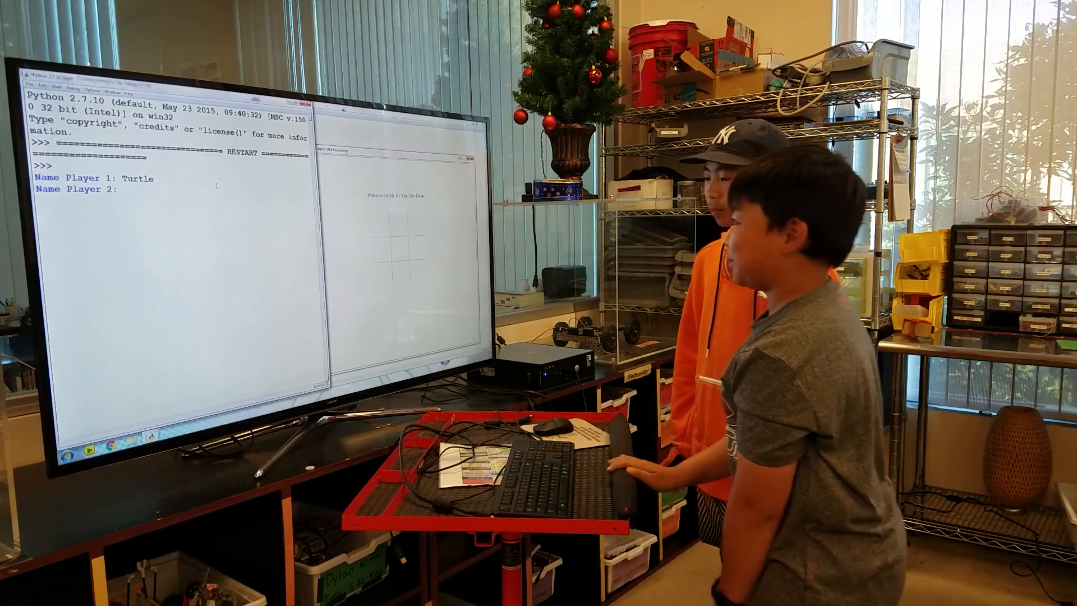
{"action": "type", "text": "Ji"}
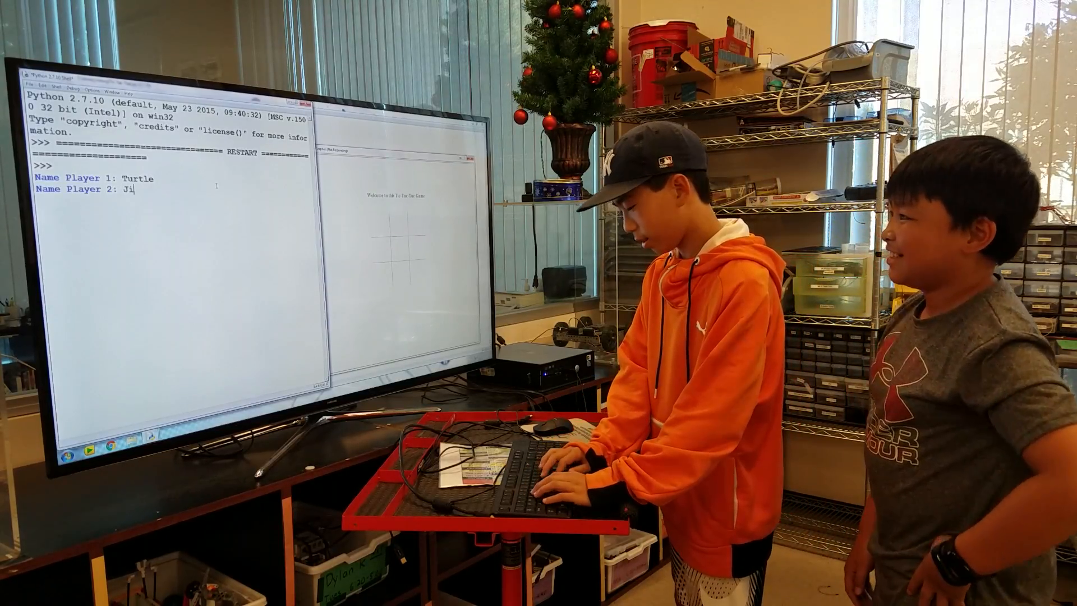
{"action": "key", "text": "enter"}
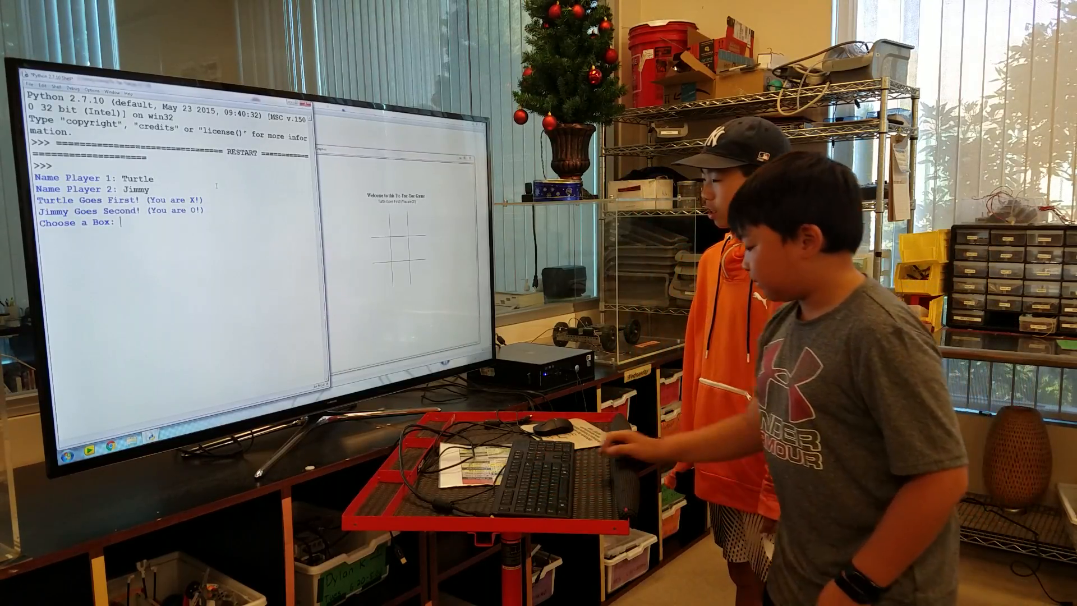
- Enter boxes 5, 1, 7, 3, 2, 4, 8 until the shell reports 'You Win!!! Great Job!!!'
{"action": "type", "text": "5"}
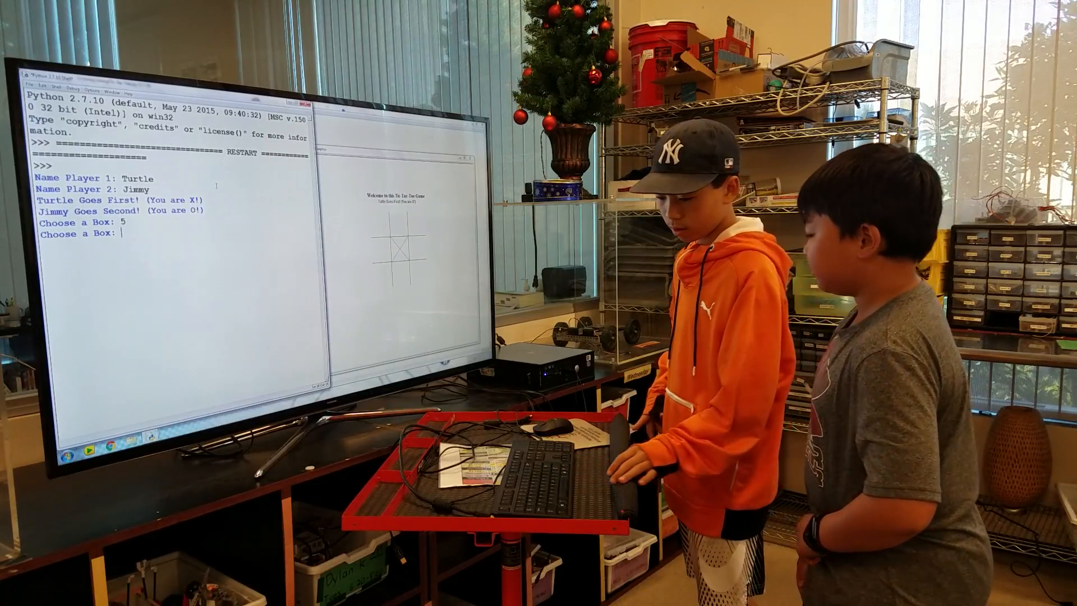
{"action": "type", "text": "1"}
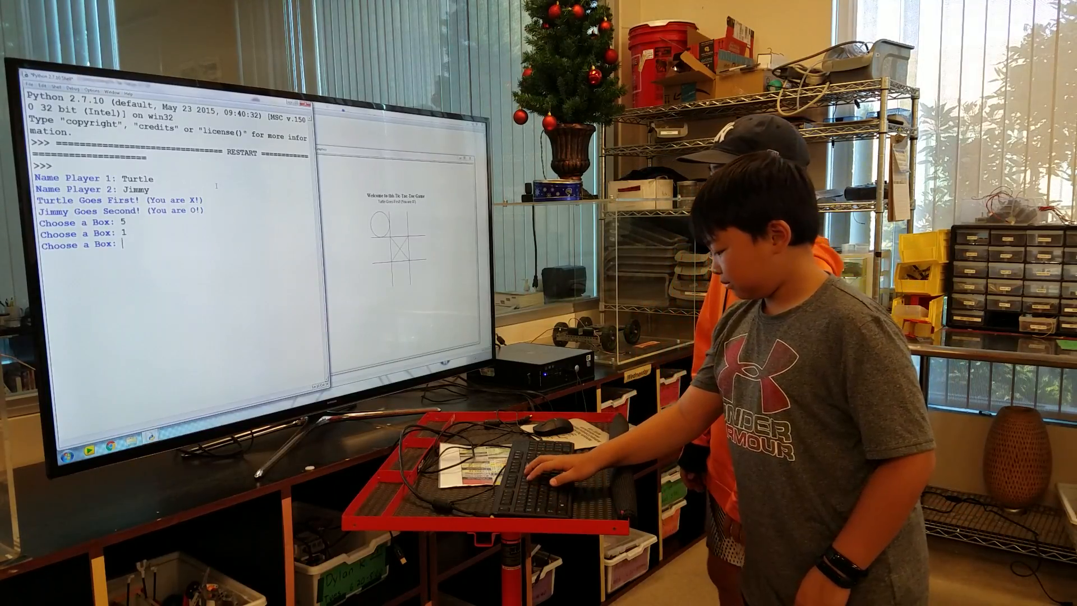
{"action": "type", "text": "7"}
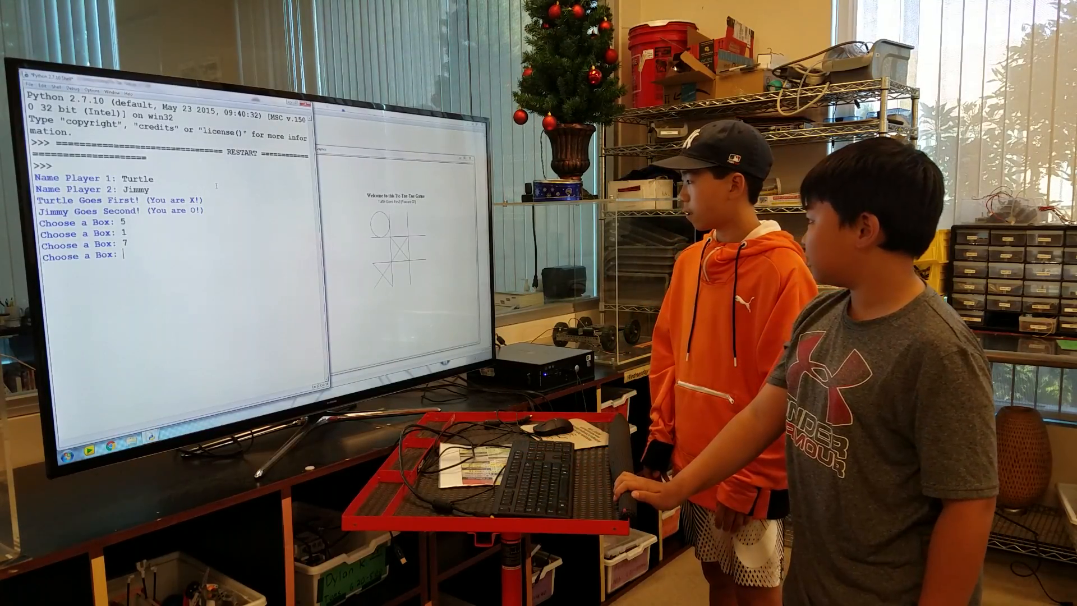
{"action": "type", "text": "3"}
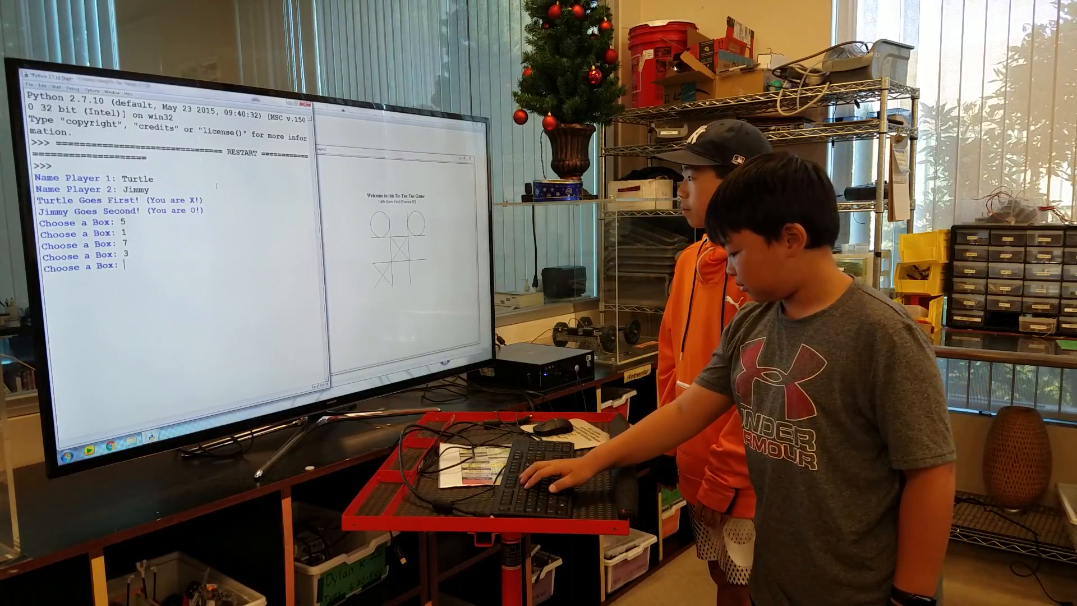
{"action": "type", "text": "2"}
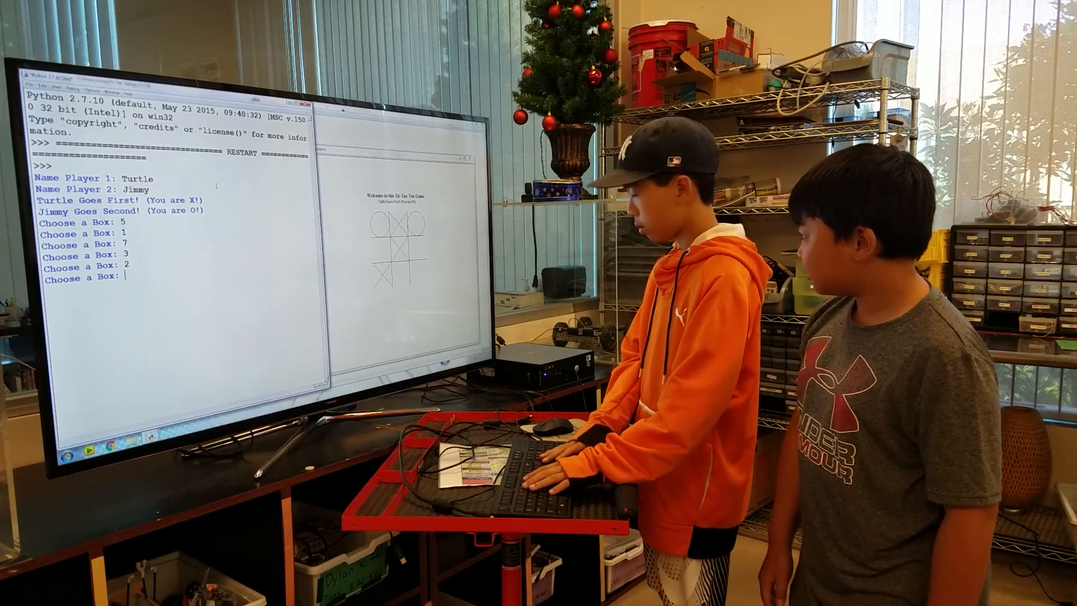
{"action": "type", "text": "4"}
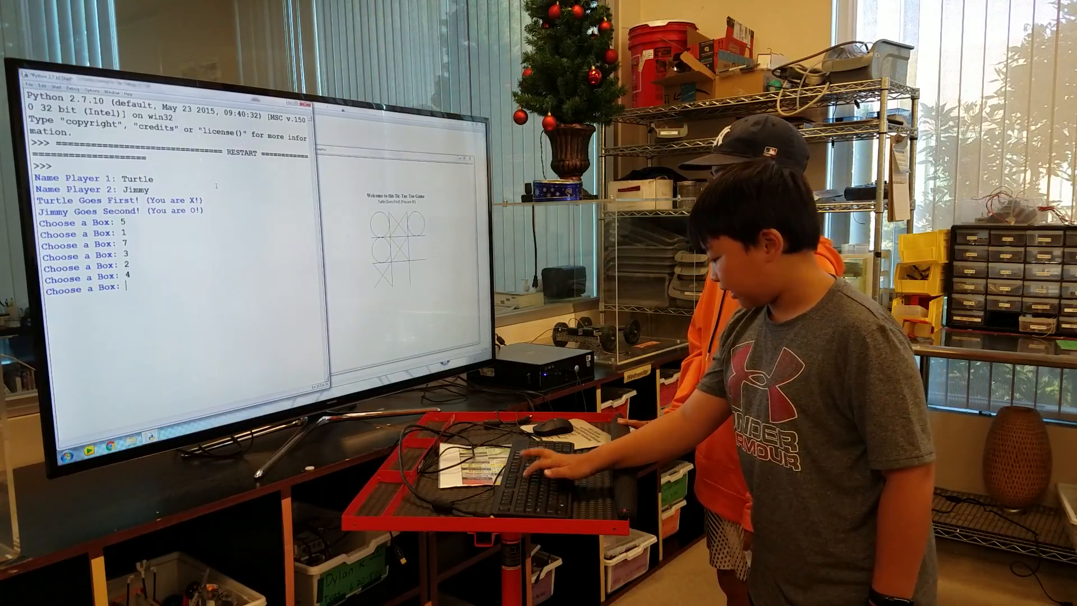
{"action": "type", "text": "8"}
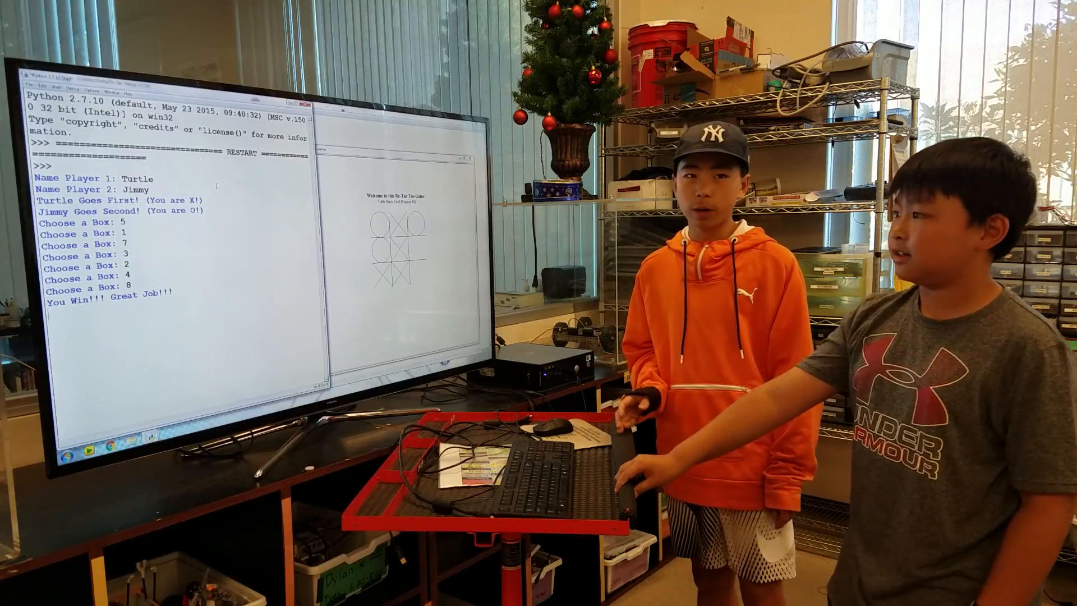